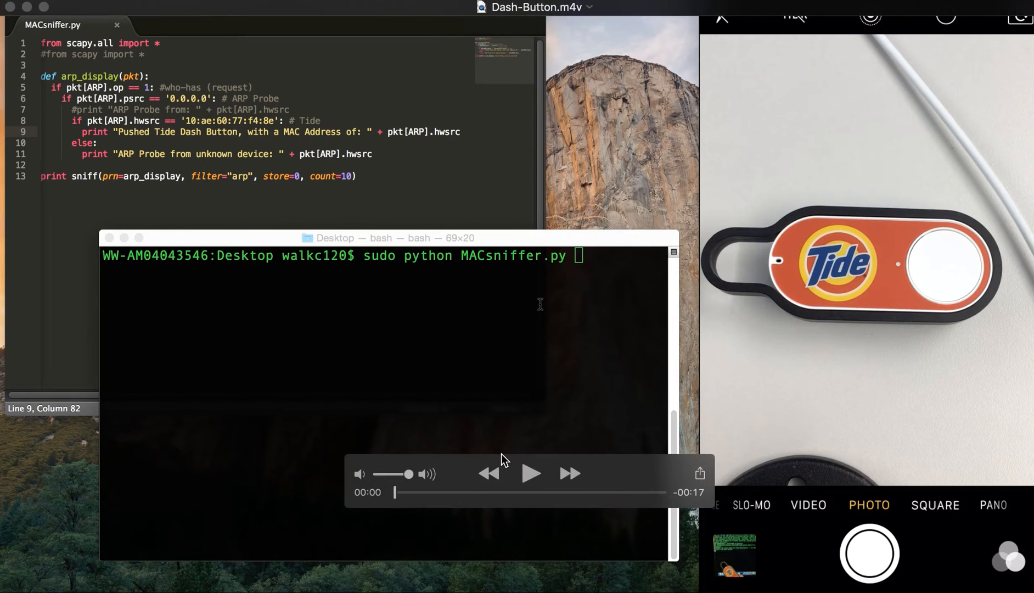
{"action": "left_click", "coordinate": [530, 474]}
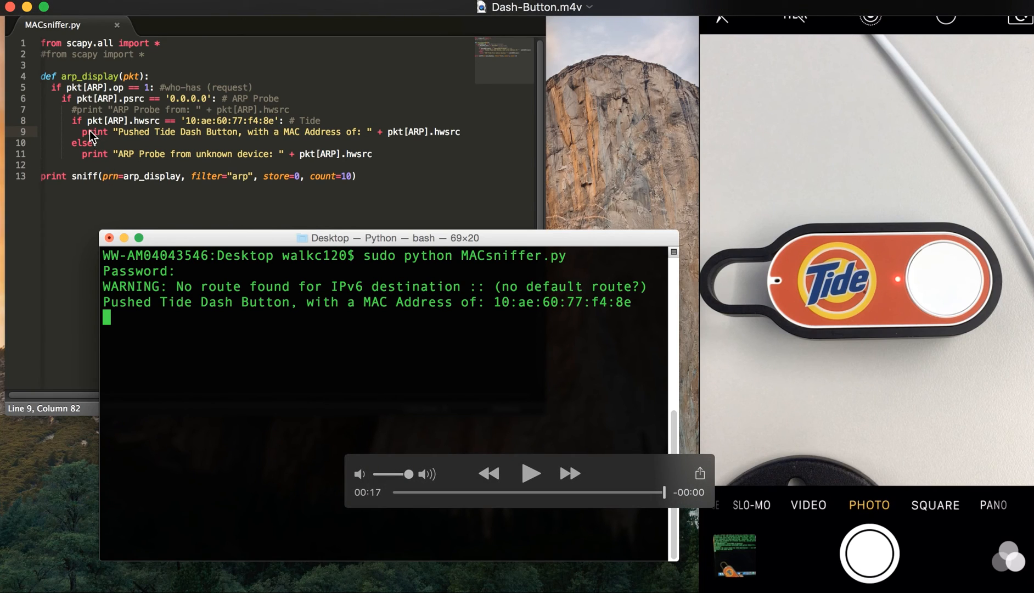
{"action": "mouse_move", "coordinate": [115, 172]}
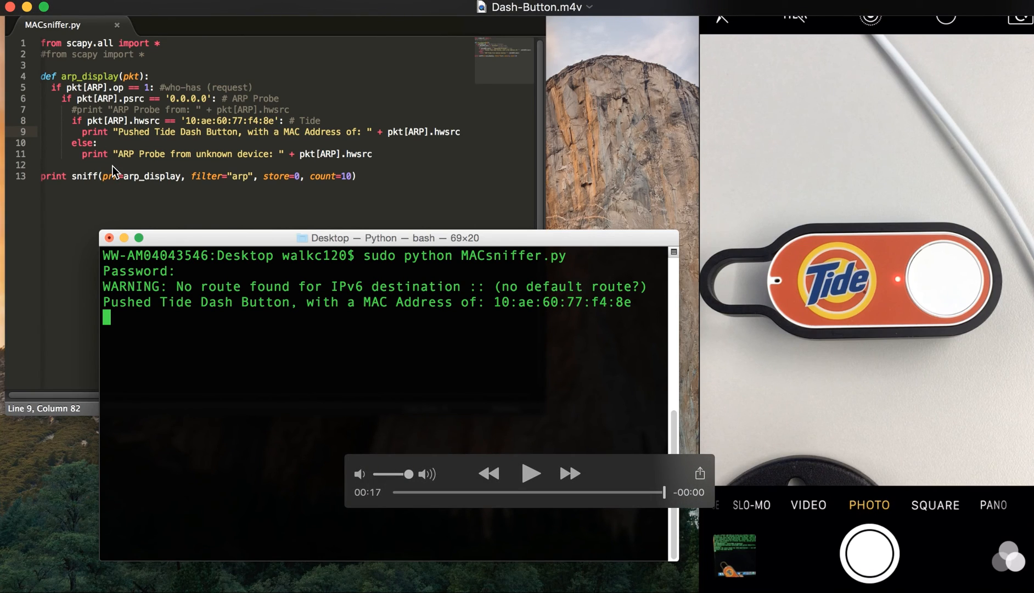